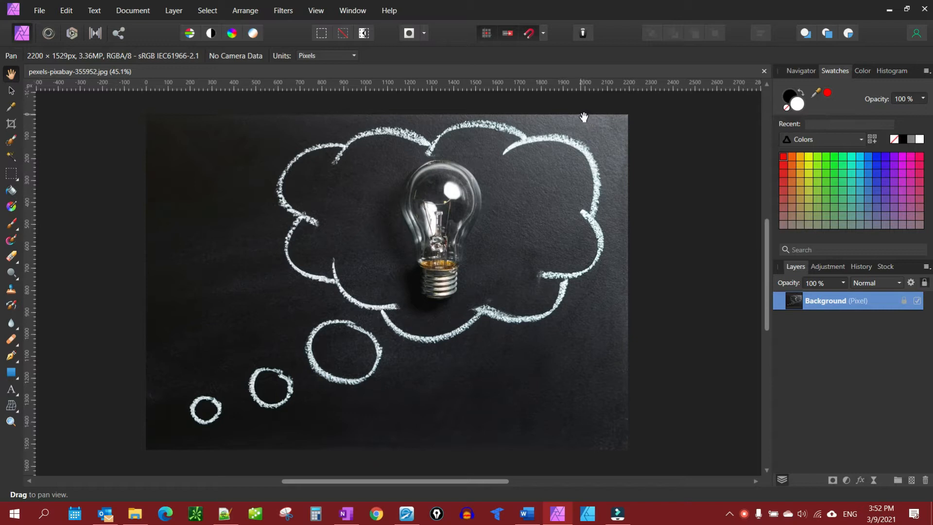
pyautogui.moveTo(152, 315)
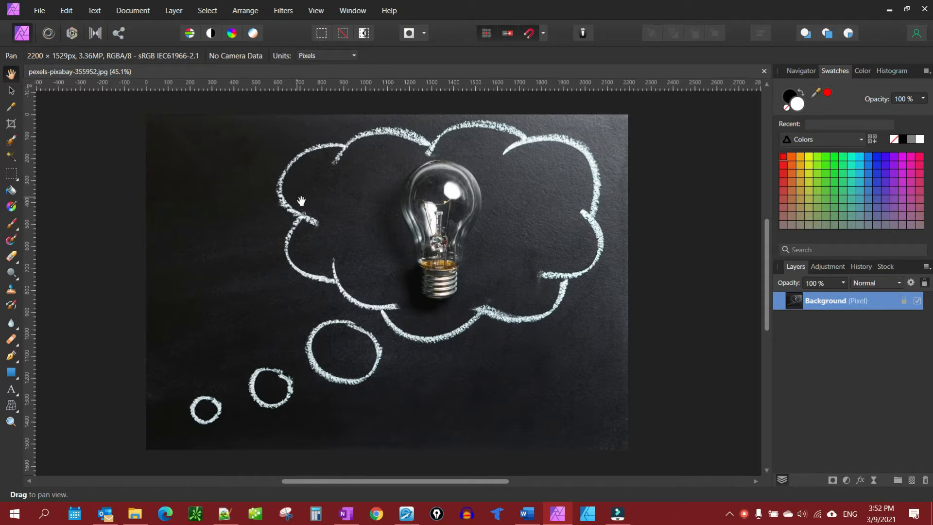
pyautogui.moveTo(658, 153)
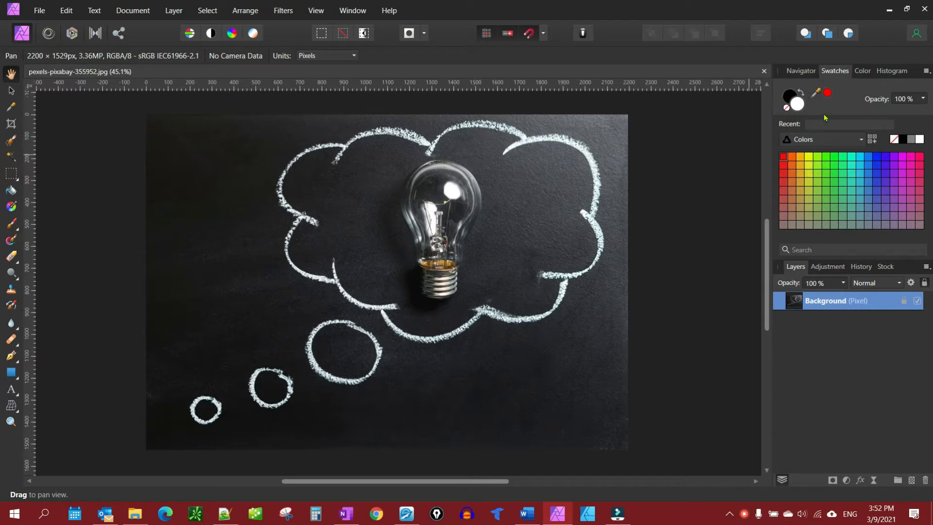
pyautogui.moveTo(799, 105)
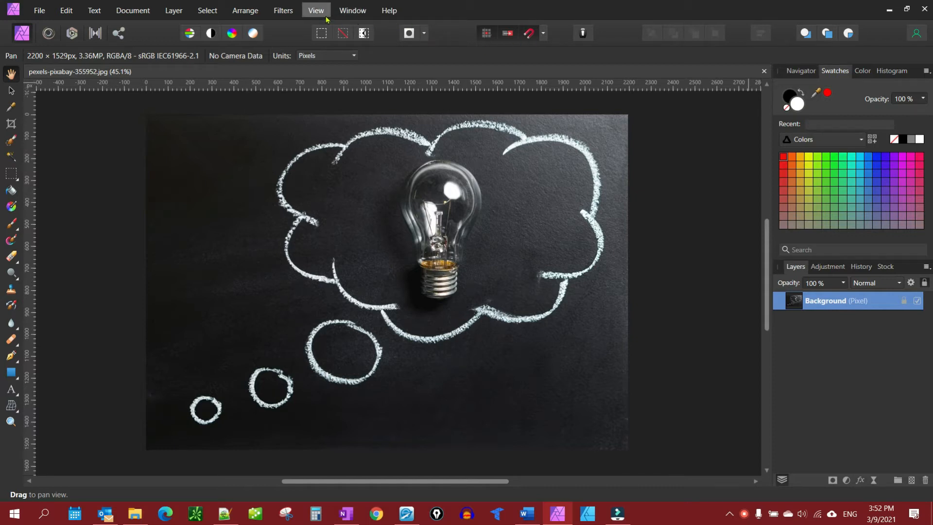
# Step: Customize the tool layout via View > Customize Tools to use 2 columns, then close the dialog
pyautogui.click(315, 10)
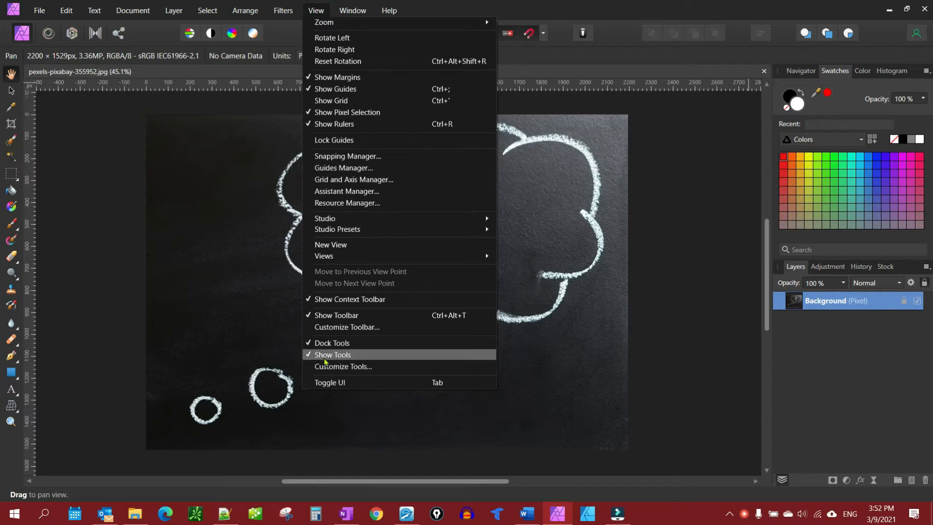
pyautogui.click(343, 366)
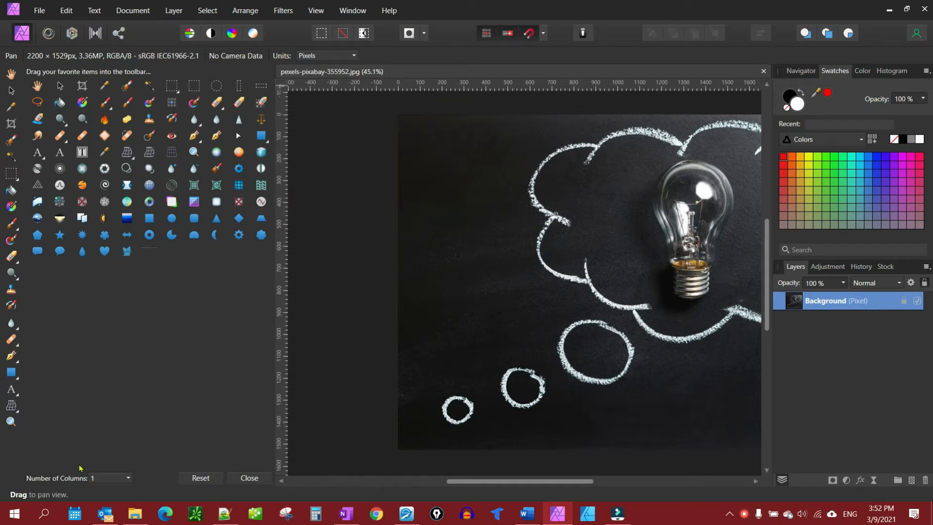
pyautogui.click(128, 478)
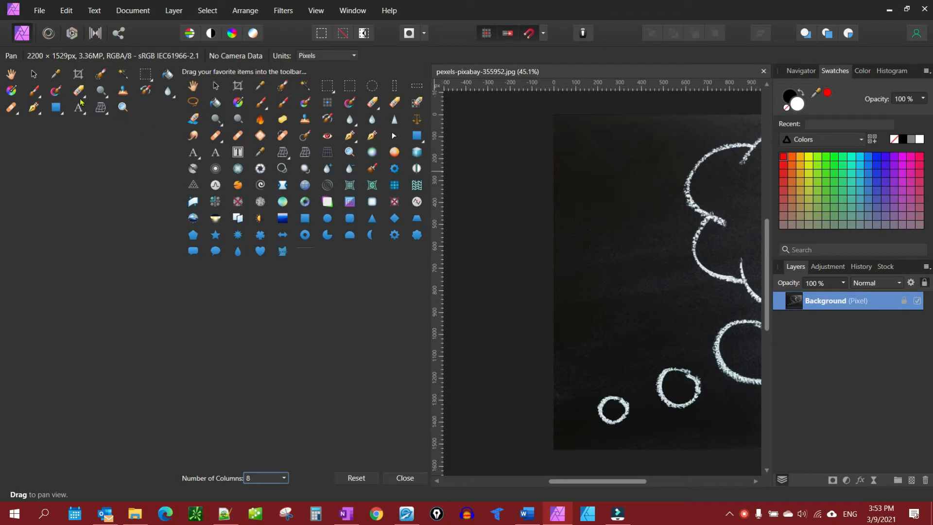
pyautogui.moveTo(242, 231)
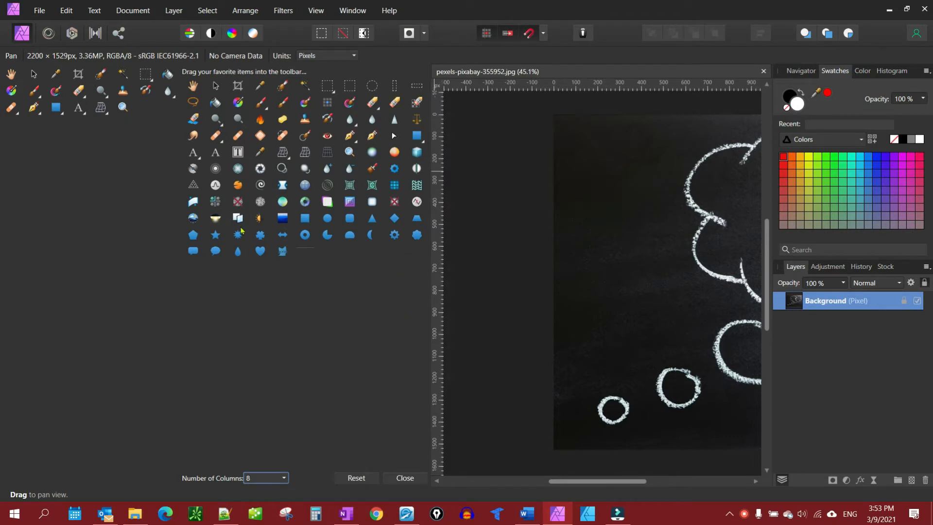
pyautogui.click(283, 479)
pyautogui.write('2')
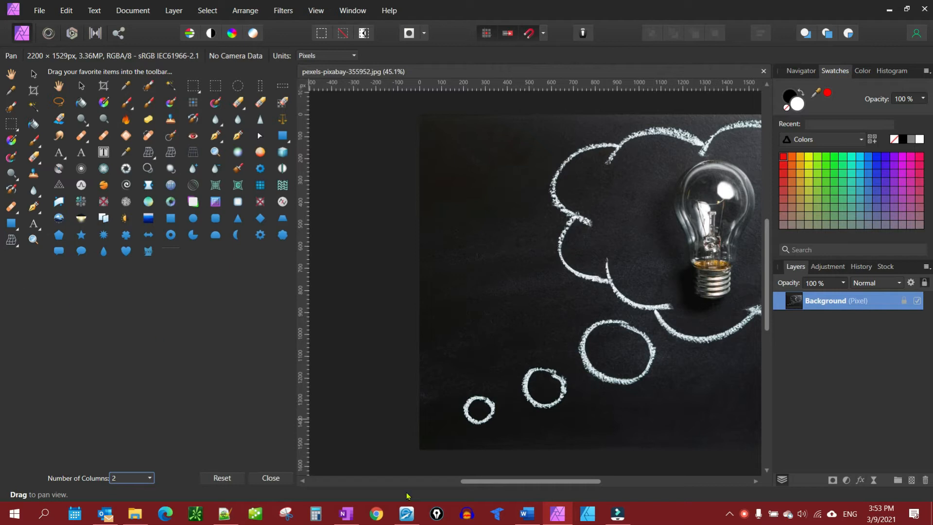
pyautogui.click(270, 478)
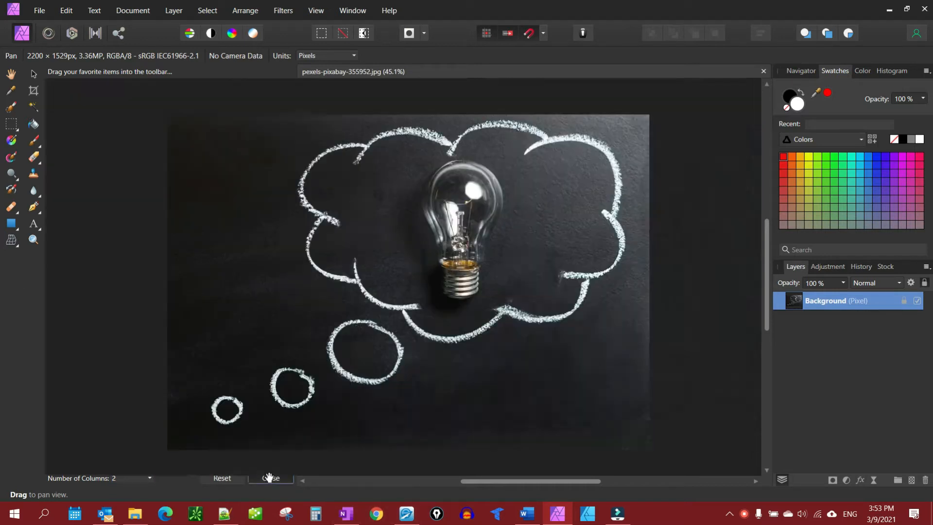
pyautogui.click(270, 478)
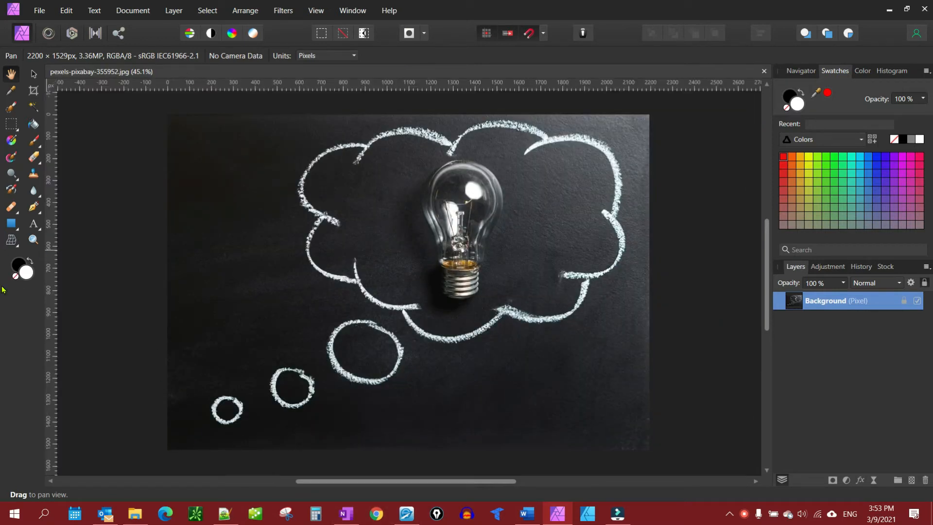
pyautogui.moveTo(33, 240)
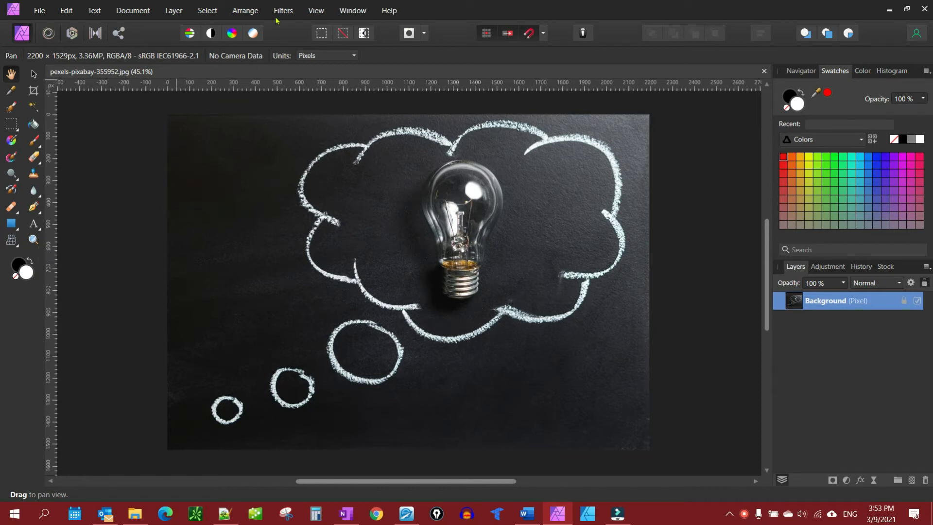
pyautogui.click(315, 10)
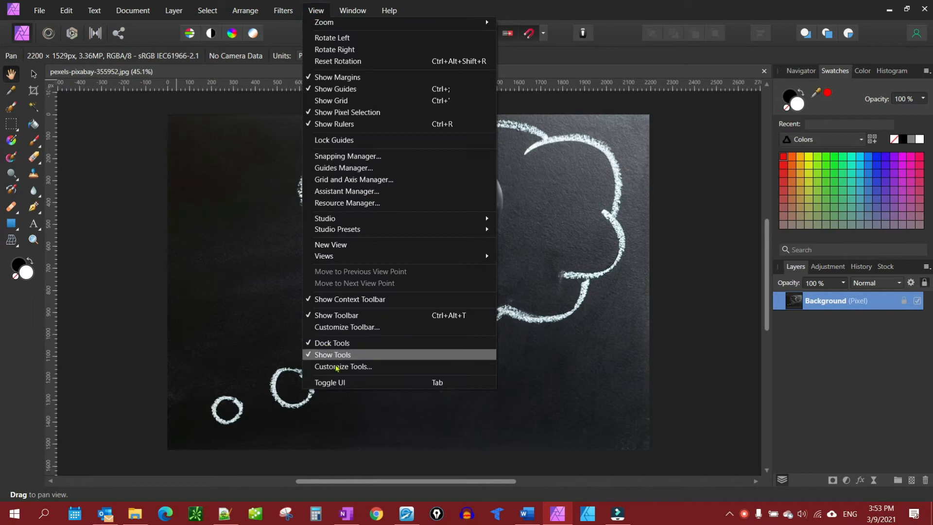
pyautogui.click(343, 367)
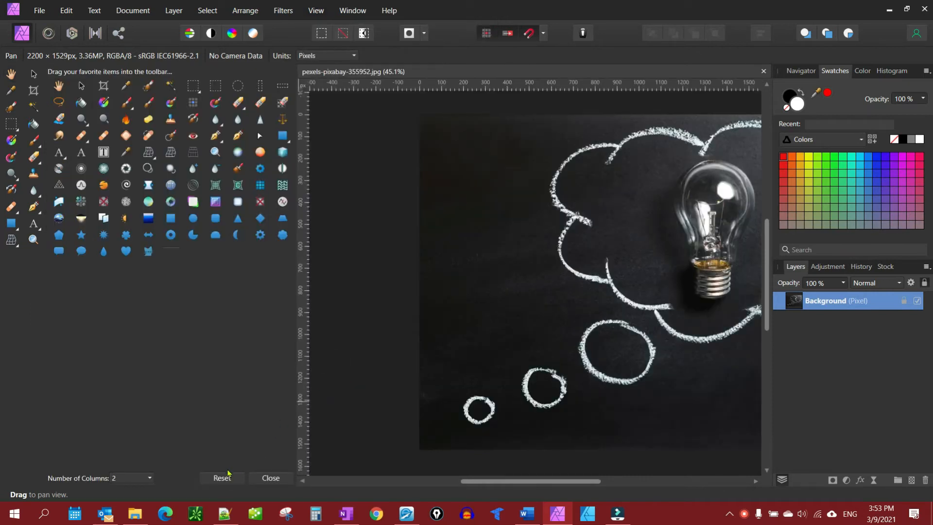
pyautogui.moveTo(143, 471)
pyautogui.write('1')
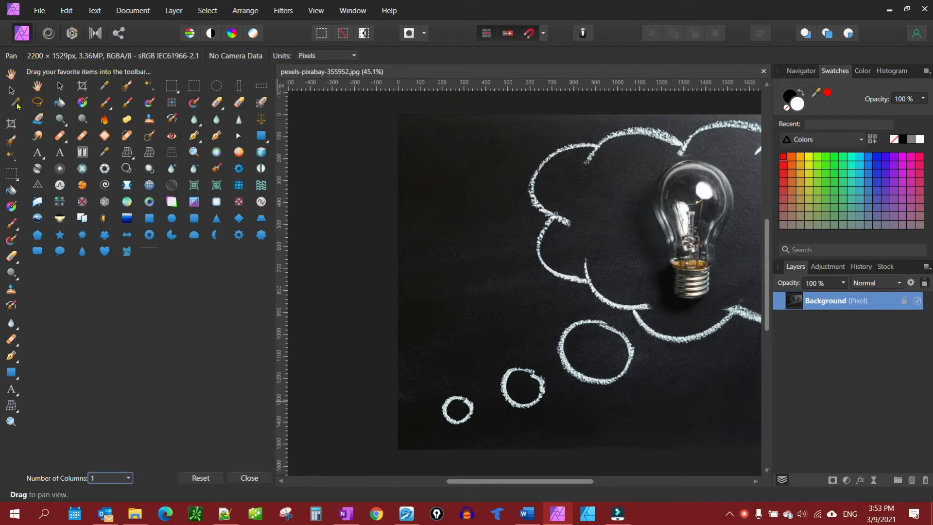
pyautogui.moveTo(82, 151)
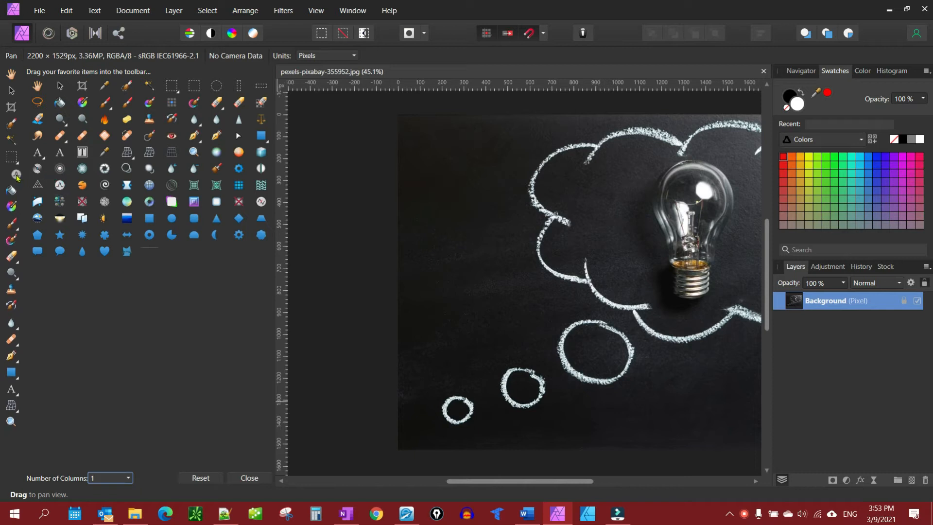
pyautogui.moveTo(153, 475)
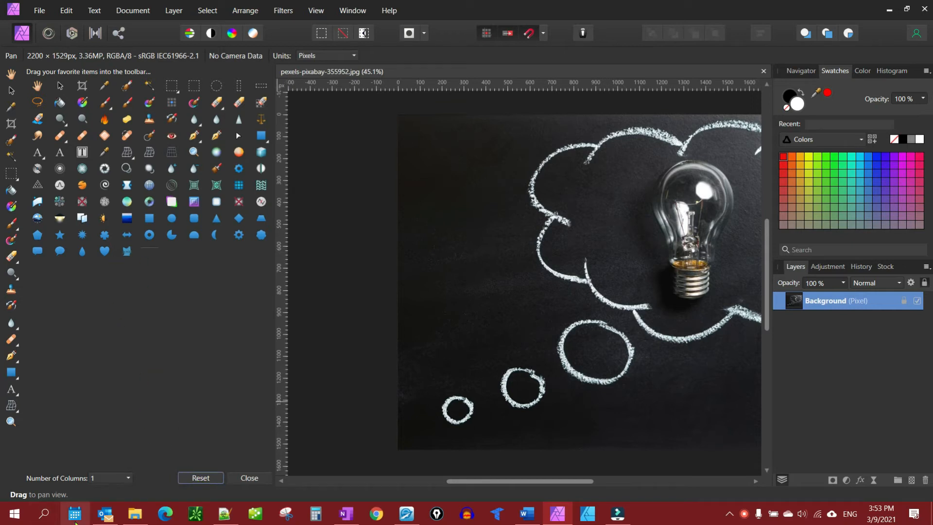
pyautogui.click(110, 478)
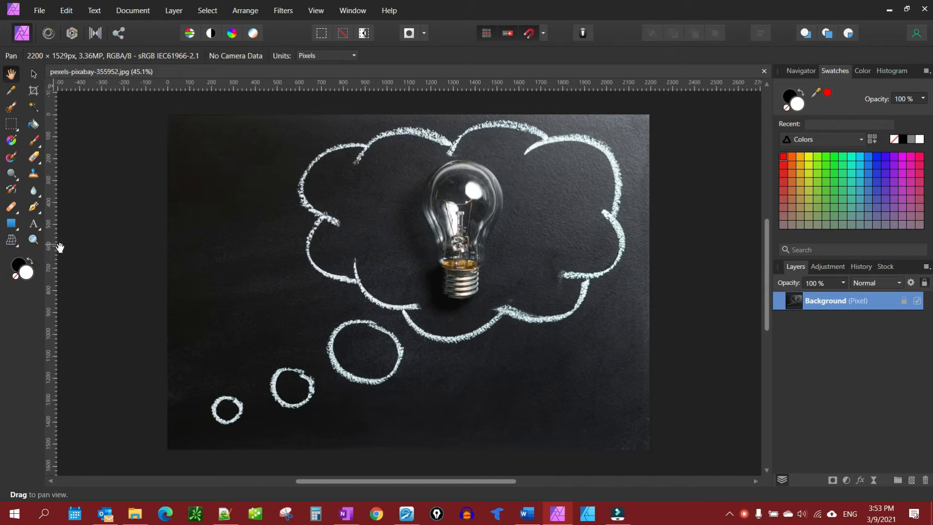
pyautogui.moveTo(125, 226)
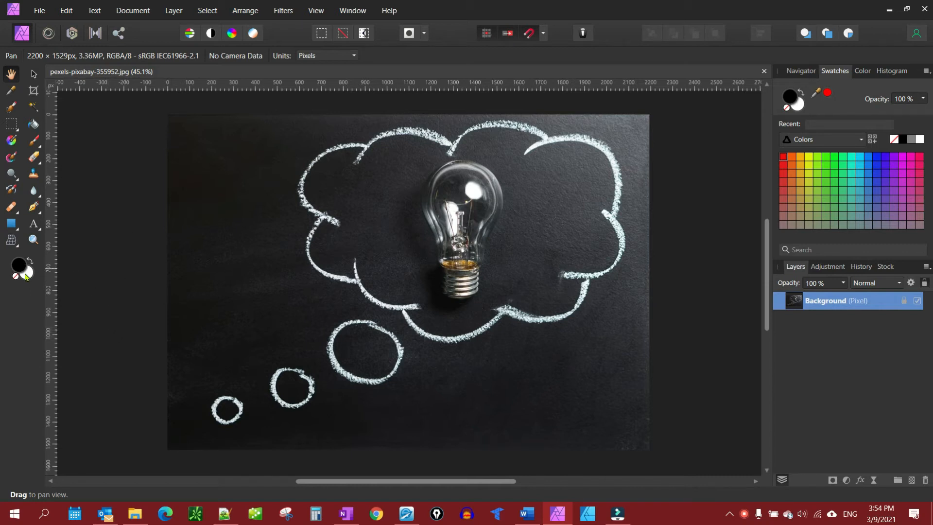
# Step: Change the white secondary colour to dark red #A42B2B and close the Color Chooser
pyautogui.click(18, 266)
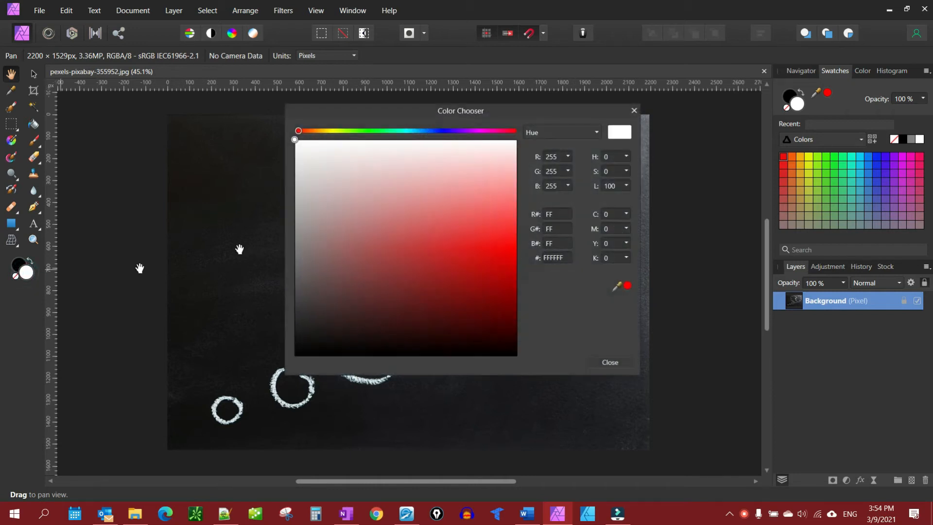
pyautogui.moveTo(505, 316)
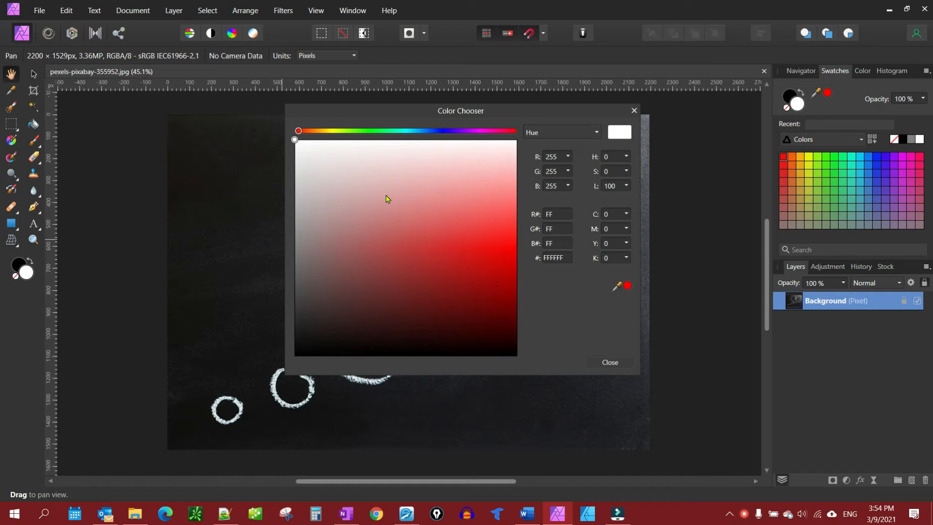
pyautogui.click(424, 268)
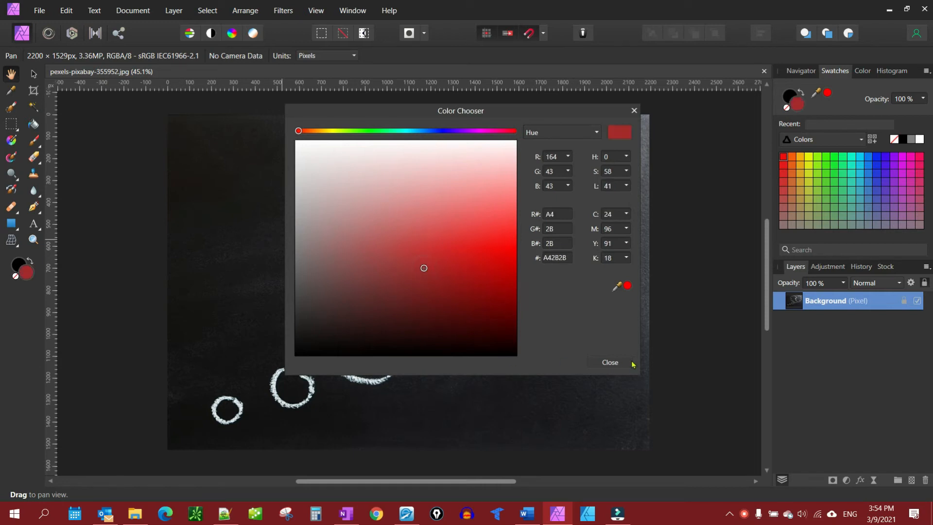
pyautogui.click(609, 363)
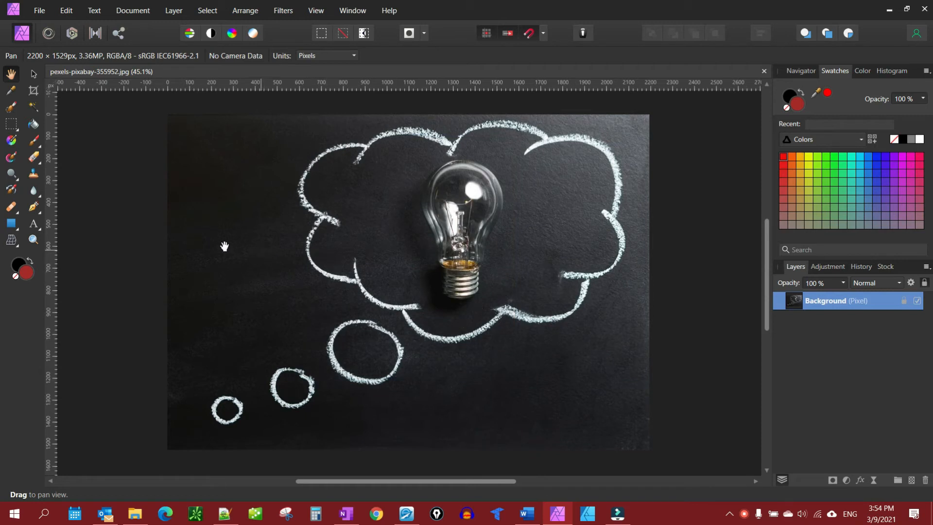
pyautogui.moveTo(179, 242)
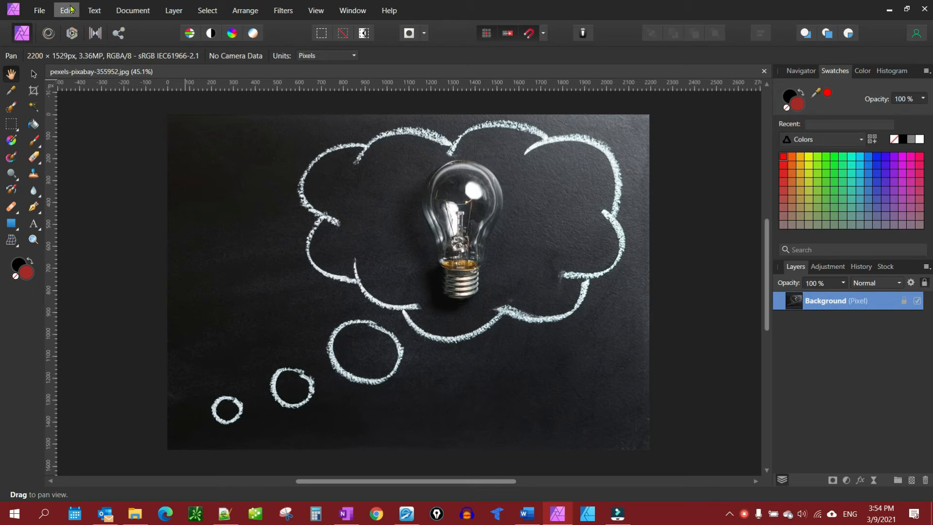
# Step: Show the Miscellaneous category in Edit > Preferences > Keyboard Shortcuts
pyautogui.click(65, 10)
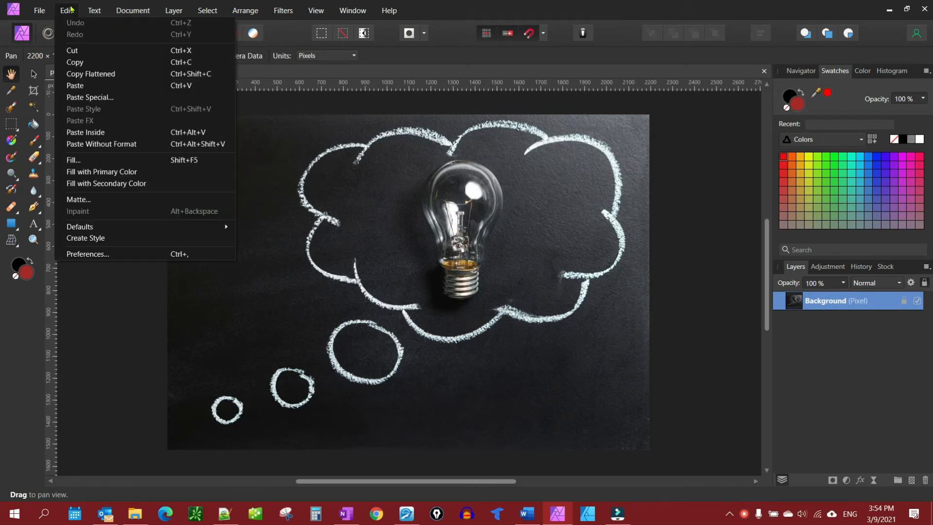
pyautogui.click(87, 253)
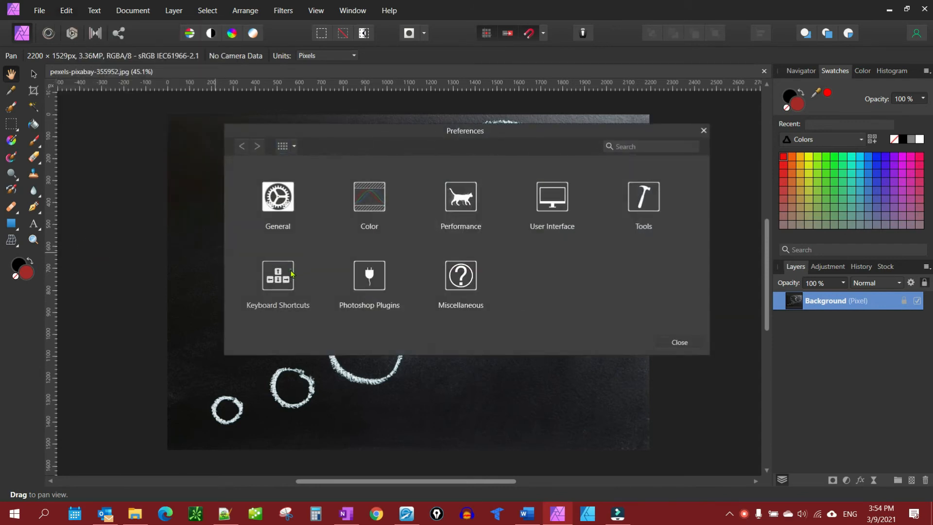
pyautogui.click(277, 275)
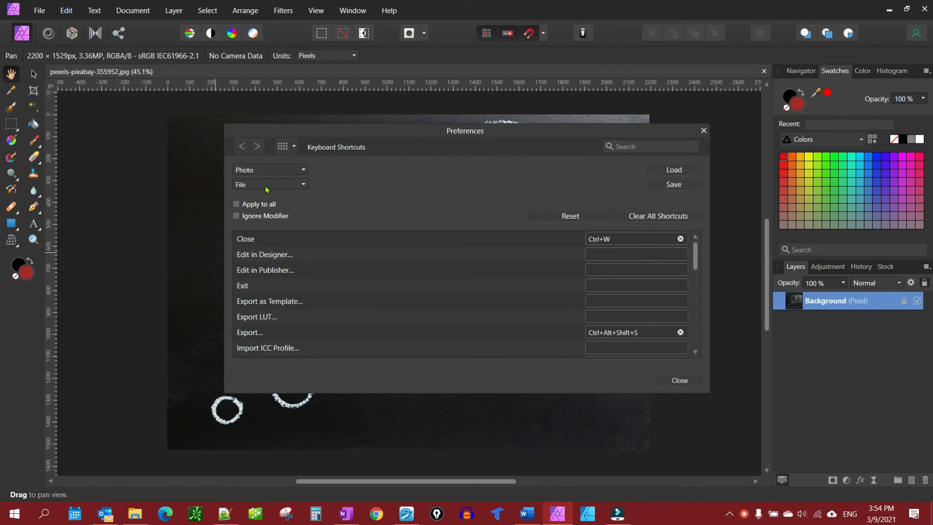
pyautogui.moveTo(247, 190)
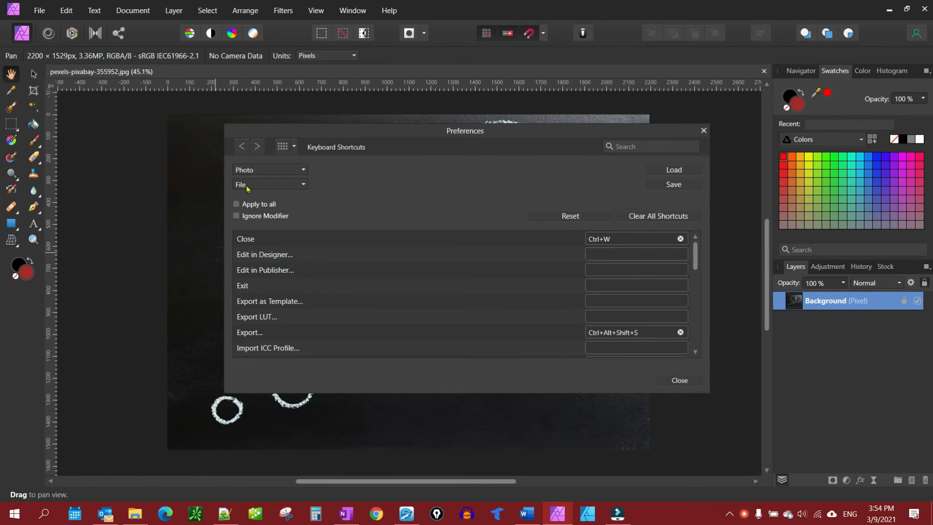
pyautogui.click(270, 184)
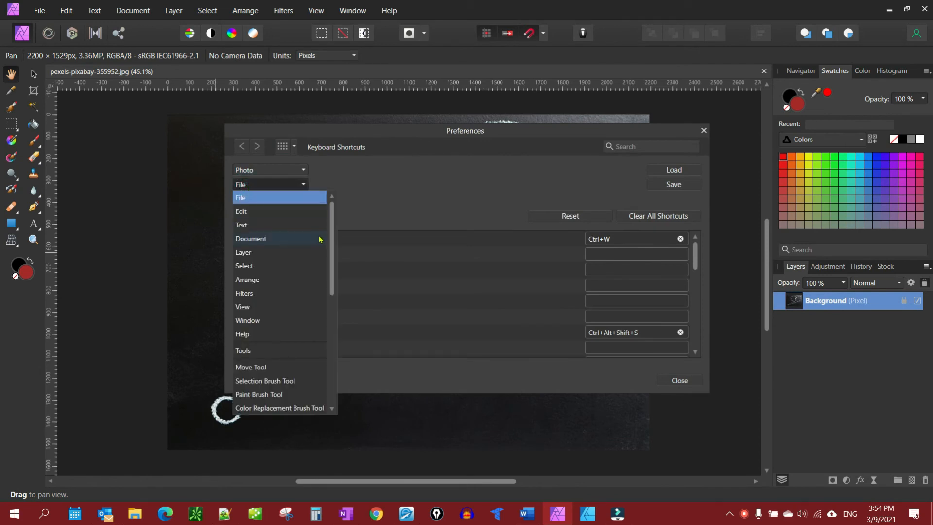
pyautogui.scroll(-3)
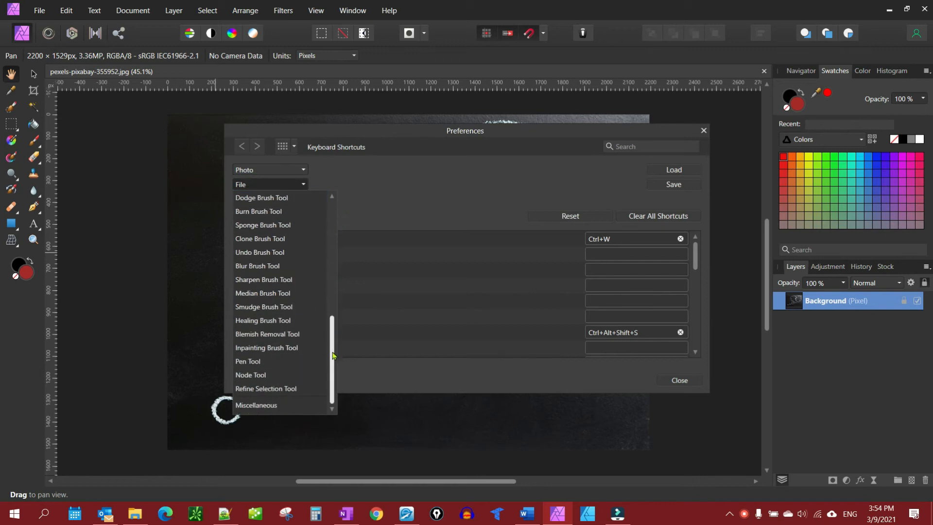
pyautogui.click(256, 405)
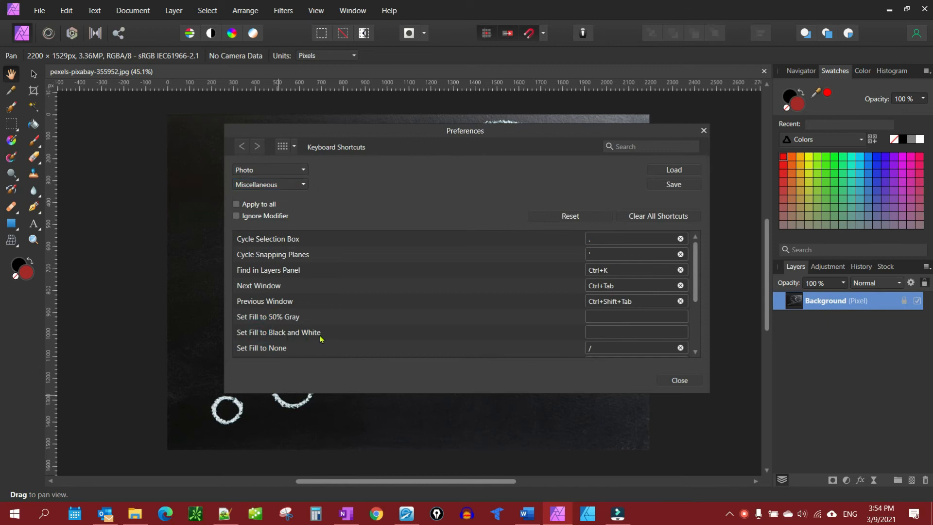
pyautogui.moveTo(550, 336)
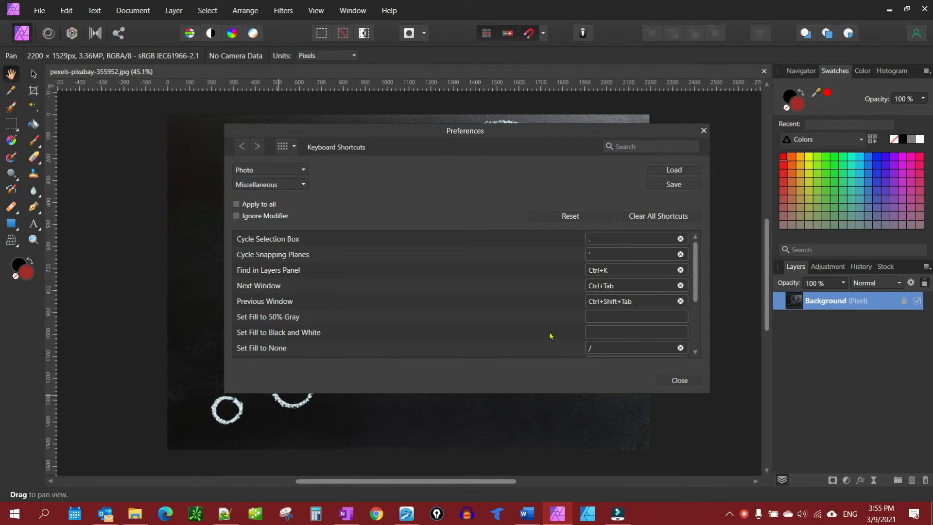
pyautogui.moveTo(603, 344)
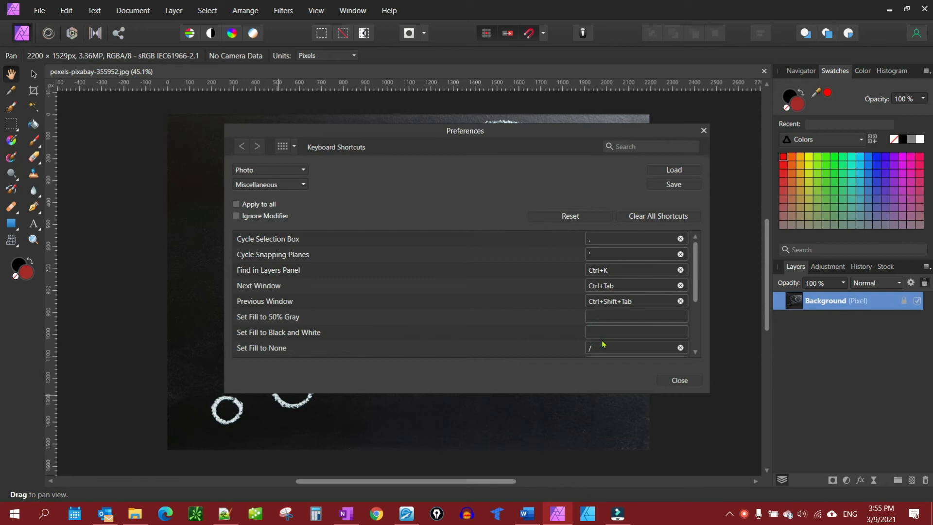
# Step: Assign D to Set Fill to Black and White and Shift+Backspace to Set Fill to 50% Gray, then close Preferences
pyautogui.write('D')
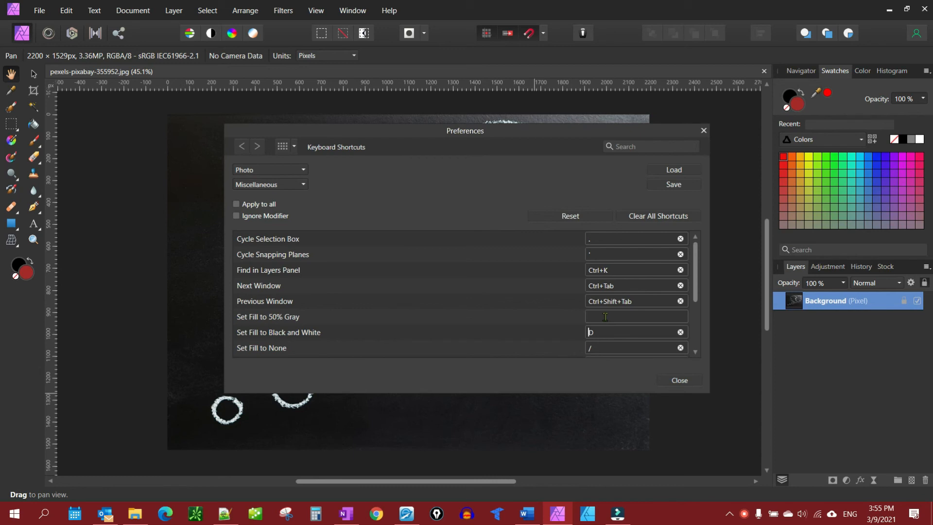
pyautogui.write('D')
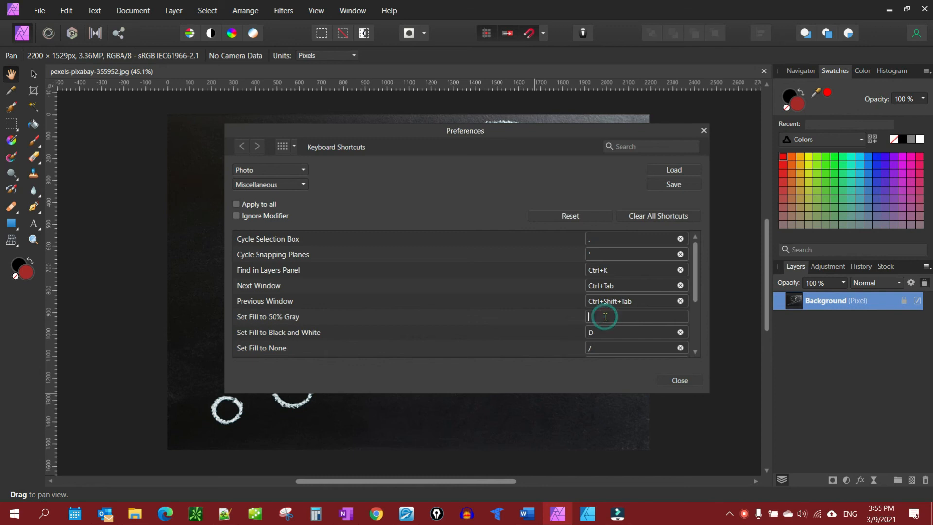
pyautogui.press('shift')
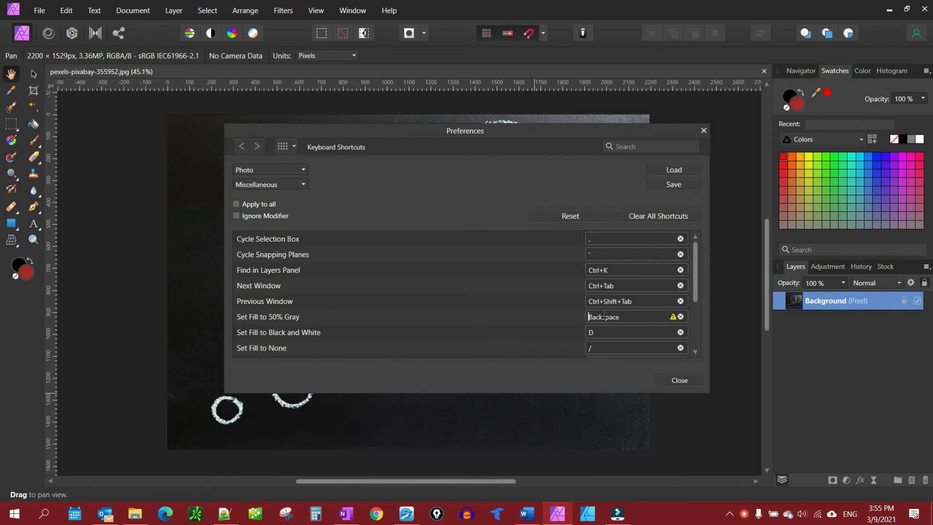
pyautogui.press('Shift')
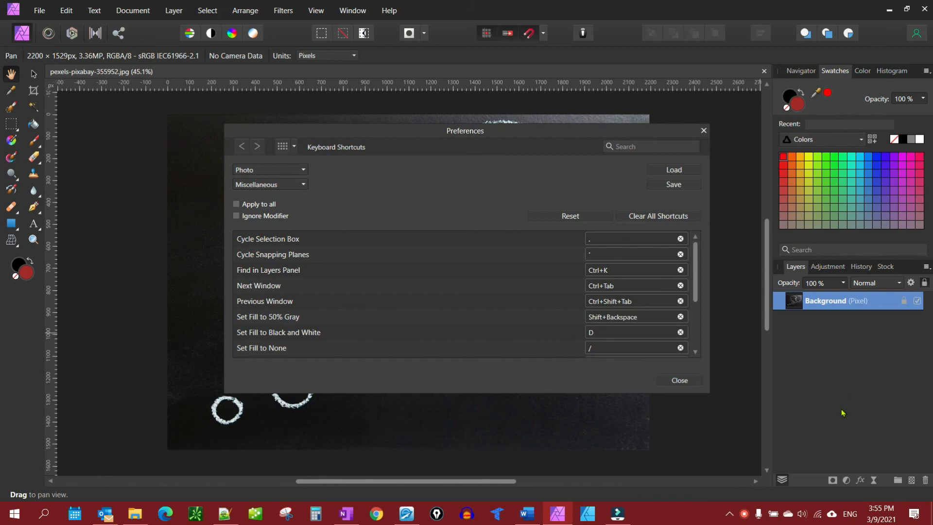
pyautogui.moveTo(627, 363)
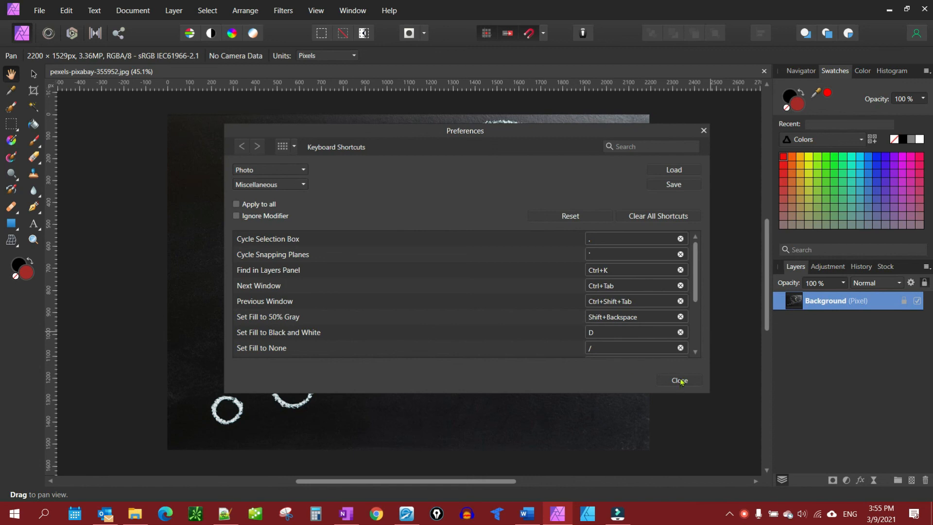
pyautogui.click(679, 381)
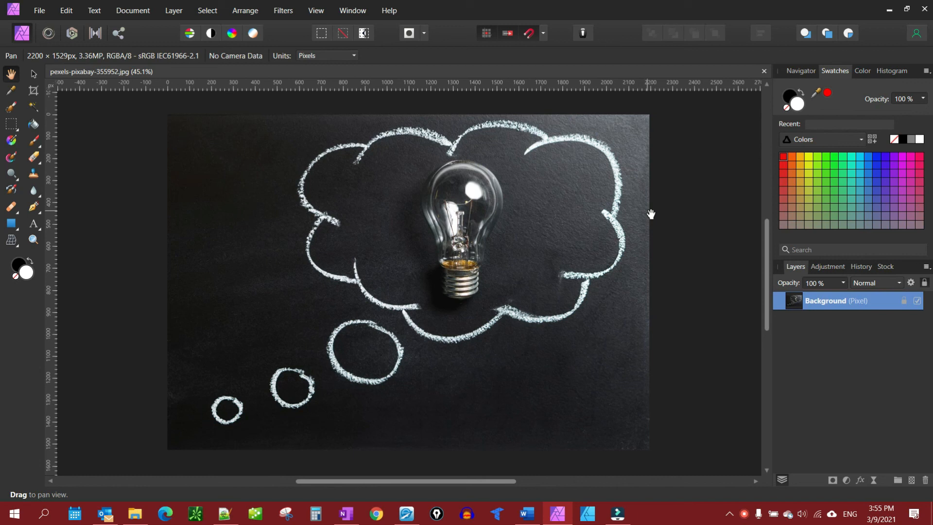
pyautogui.moveTo(656, 242)
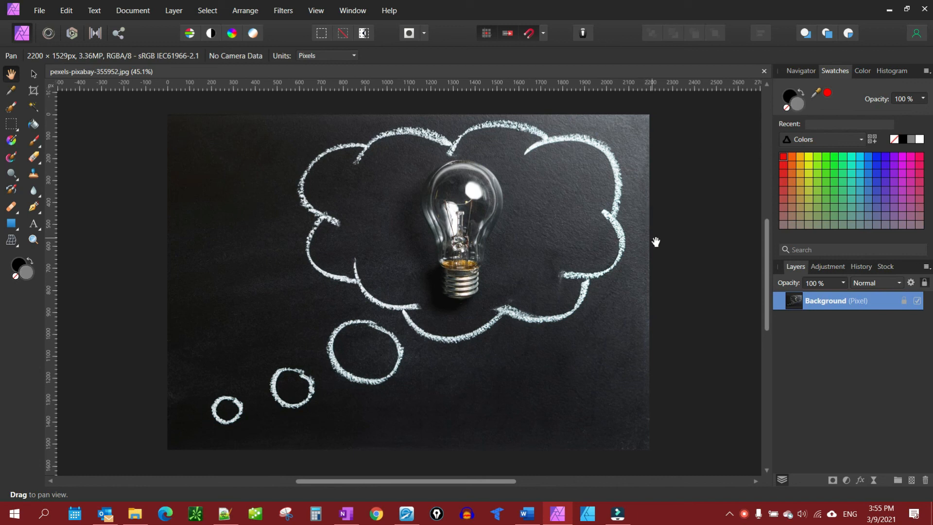
pyautogui.moveTo(704, 222)
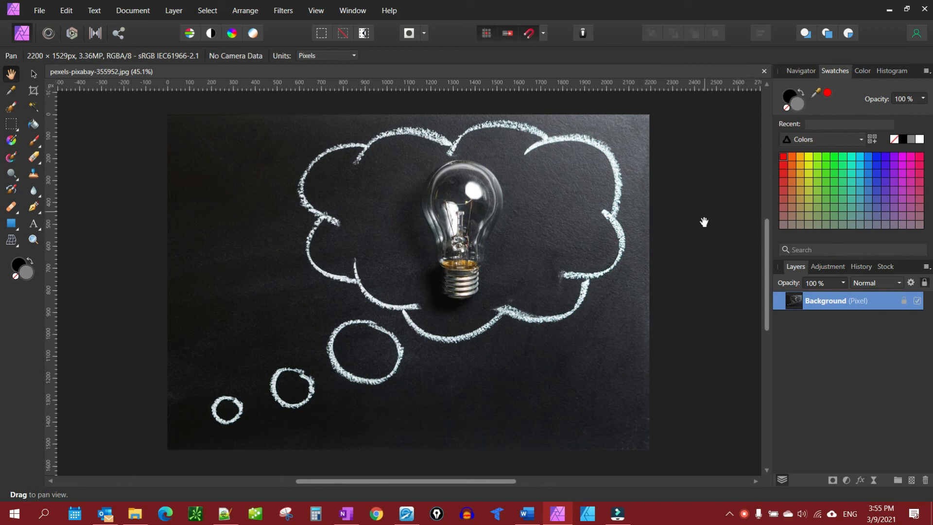